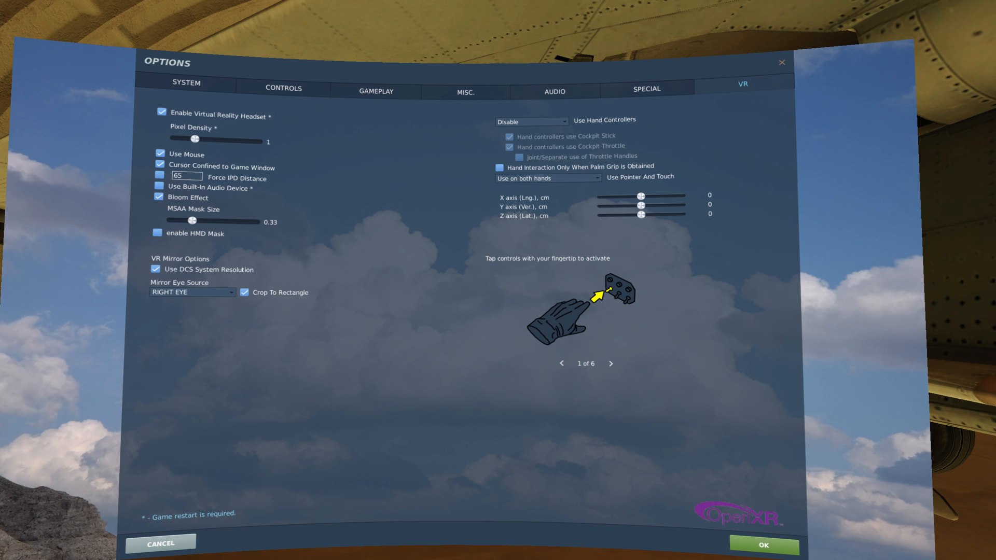
Step: Make an editable copy of the VR resolution calculator spreadsheet via File > Make a copy
{"action": "left_click", "coordinate": [764, 545]}
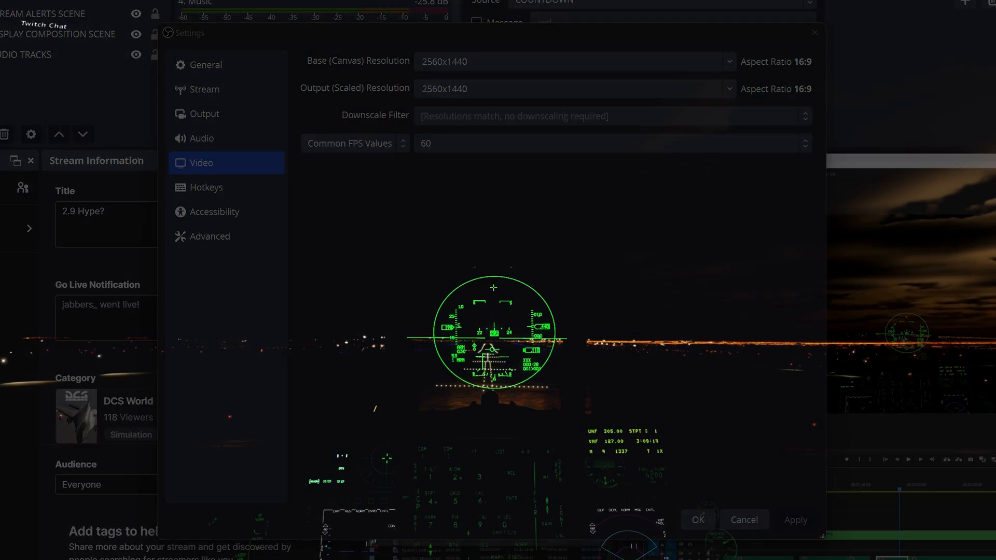
{"action": "left_click", "coordinate": [697, 520]}
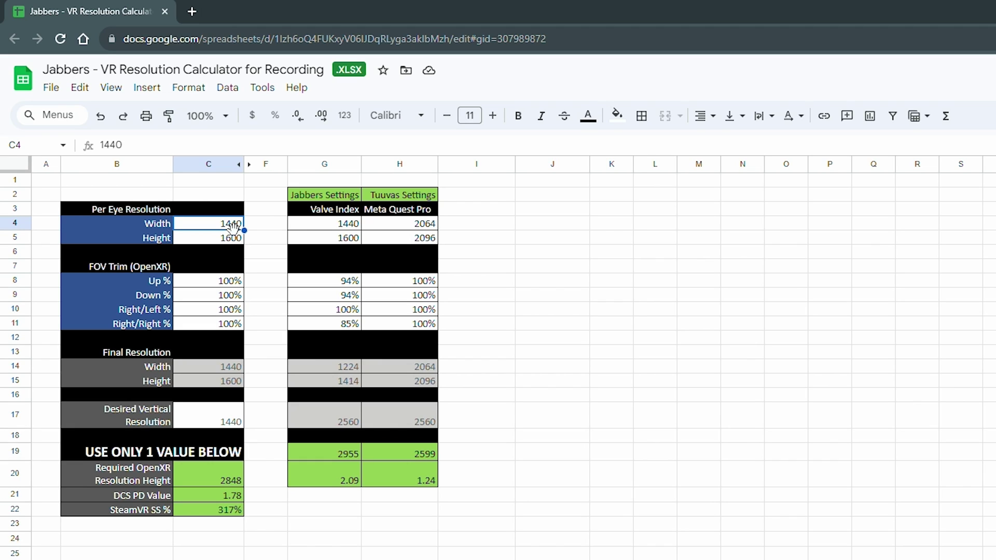
{"action": "left_click", "coordinate": [50, 87]}
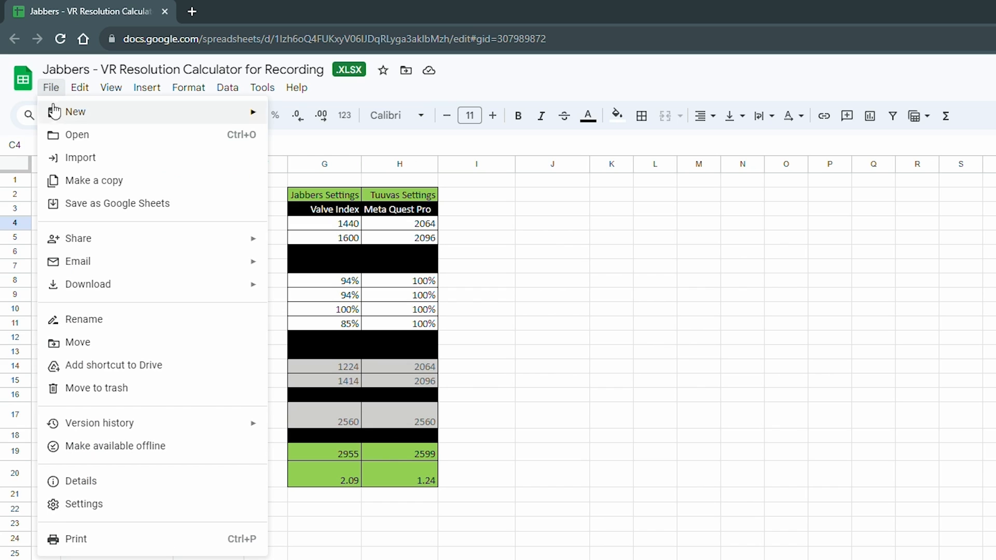
{"action": "left_click", "coordinate": [94, 179]}
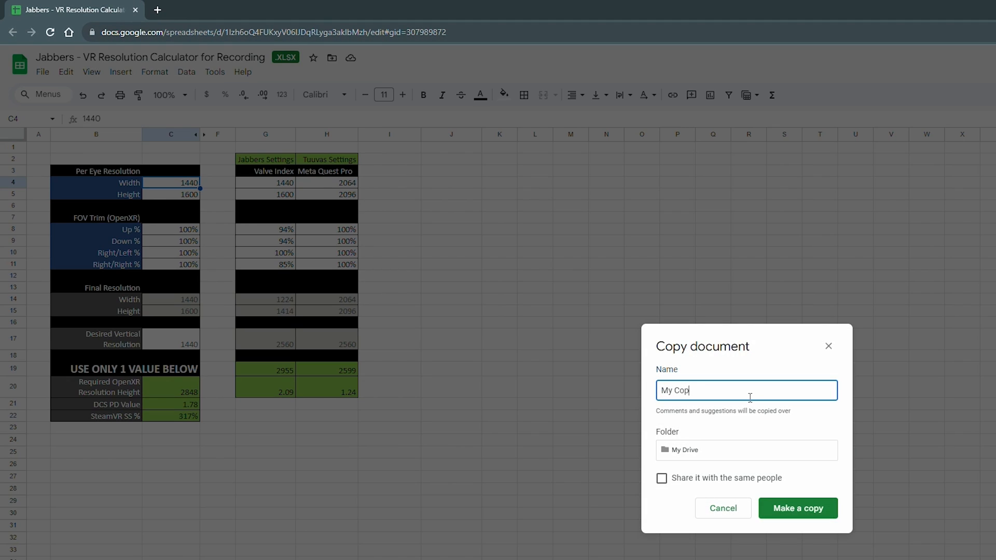
{"action": "type", "text": "y, Not"}
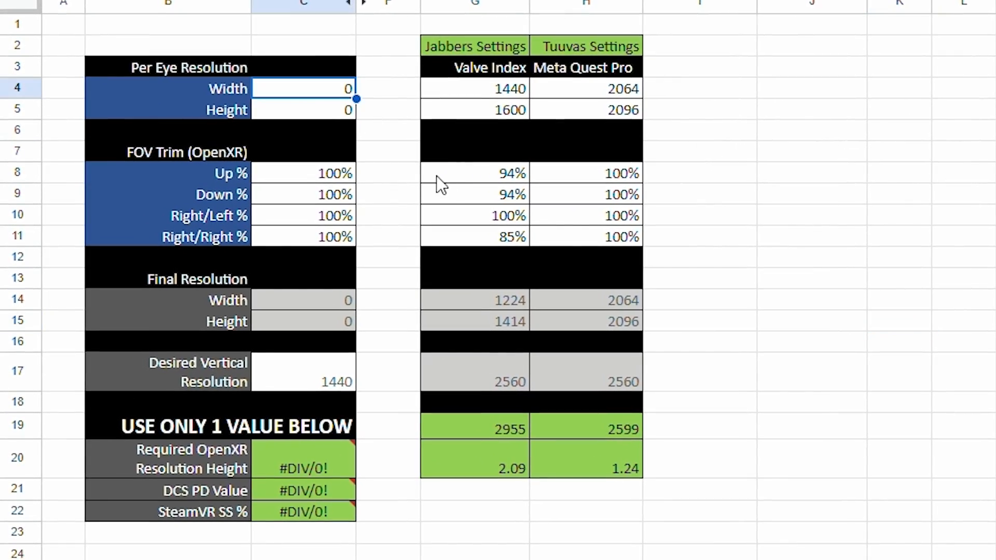
Step: Enter the 1440 by 1600 per-eye resolution and check the desired vertical resolution cell
{"action": "type", "text": "144"}
{"action": "left_click", "coordinate": [303, 110]}
{"action": "type", "text": "1600"}
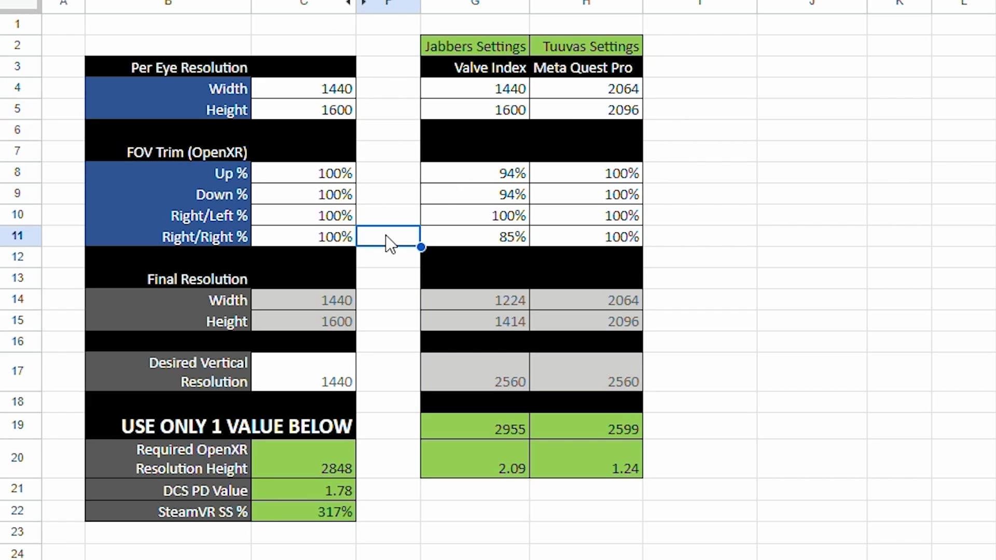
{"action": "left_click", "coordinate": [303, 373]}
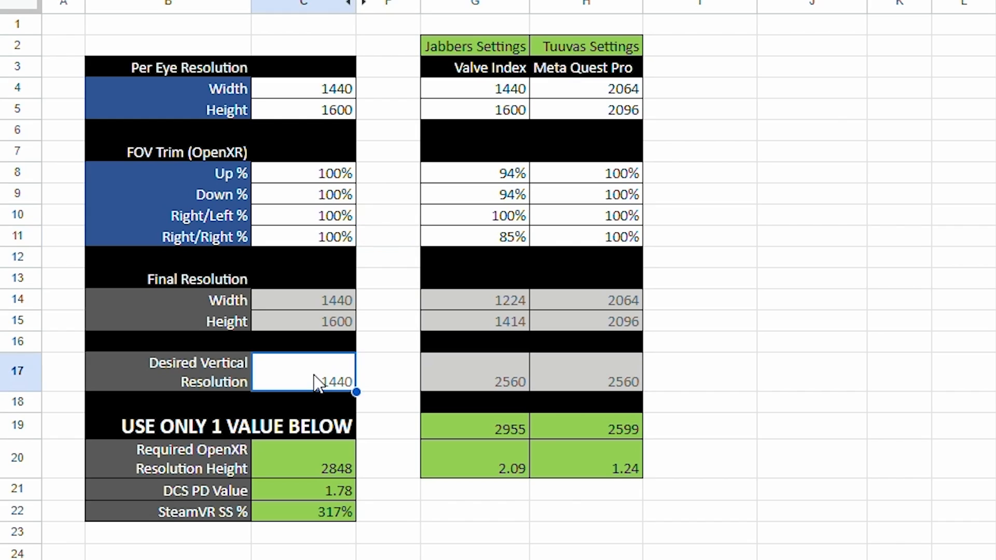
{"action": "mouse_move", "coordinate": [327, 384]}
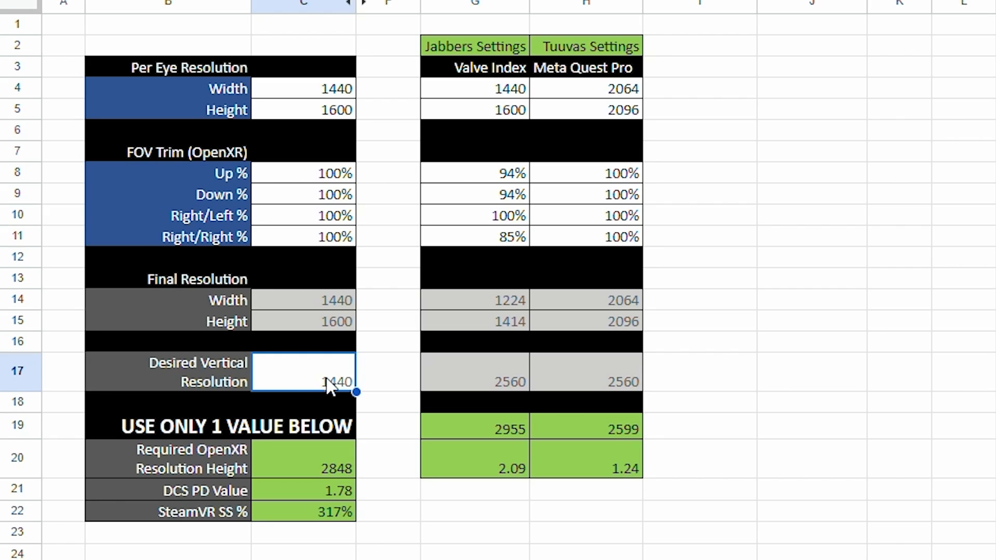
{"action": "left_click", "coordinate": [388, 372]}
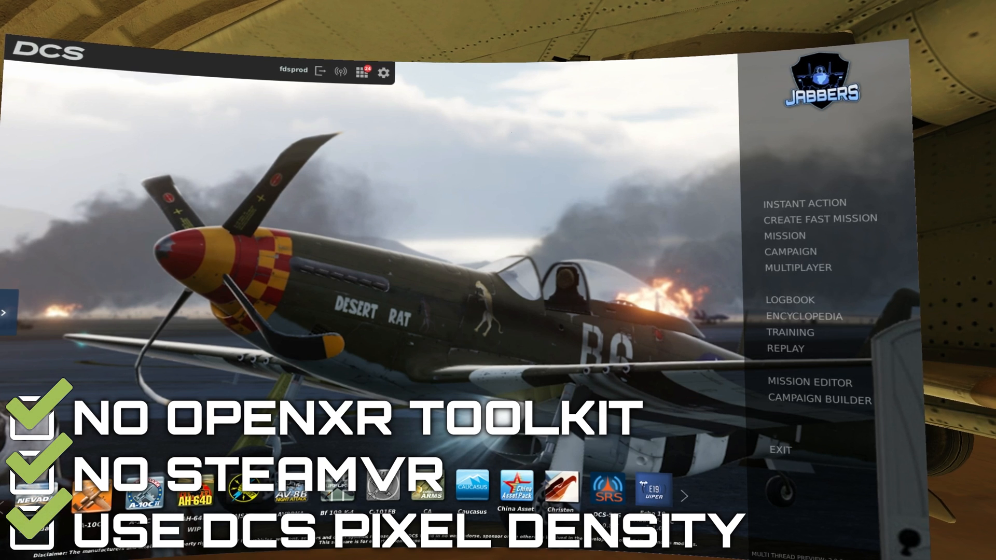
Step: In the DCS VR options, set the headset pixel density to 2.5
{"action": "left_click", "coordinate": [382, 71]}
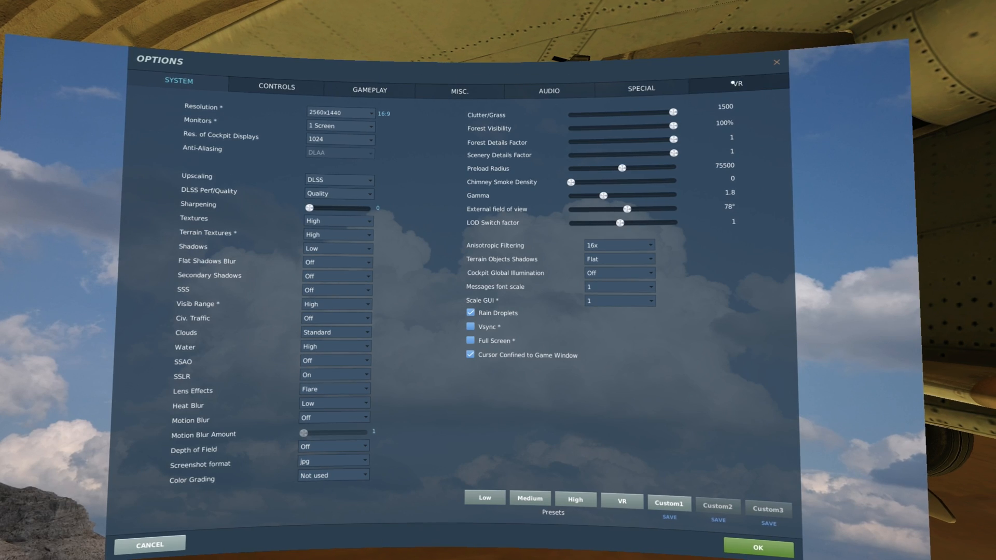
{"action": "left_click", "coordinate": [737, 83]}
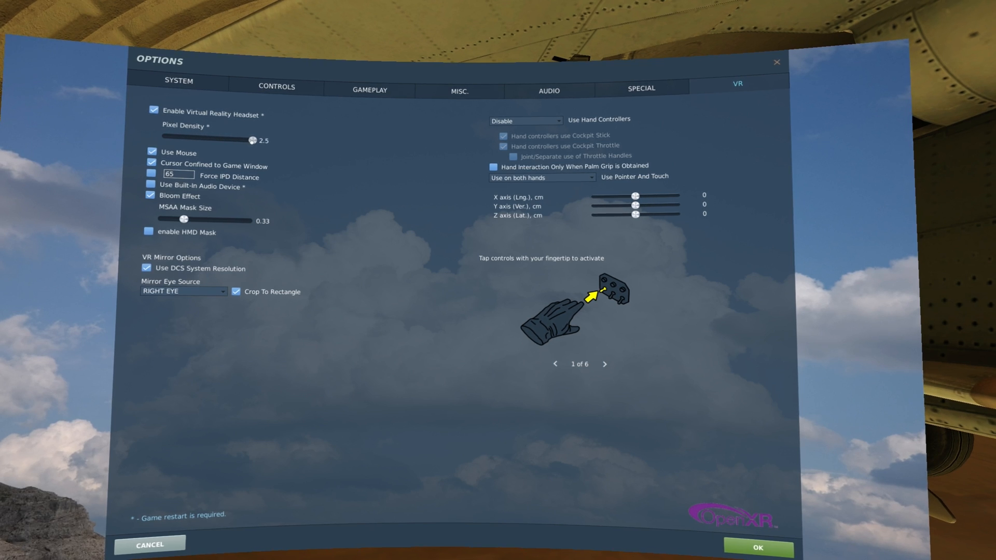
{"action": "left_click_drag", "start_coordinate": [252, 140], "coordinate": [209, 139]}
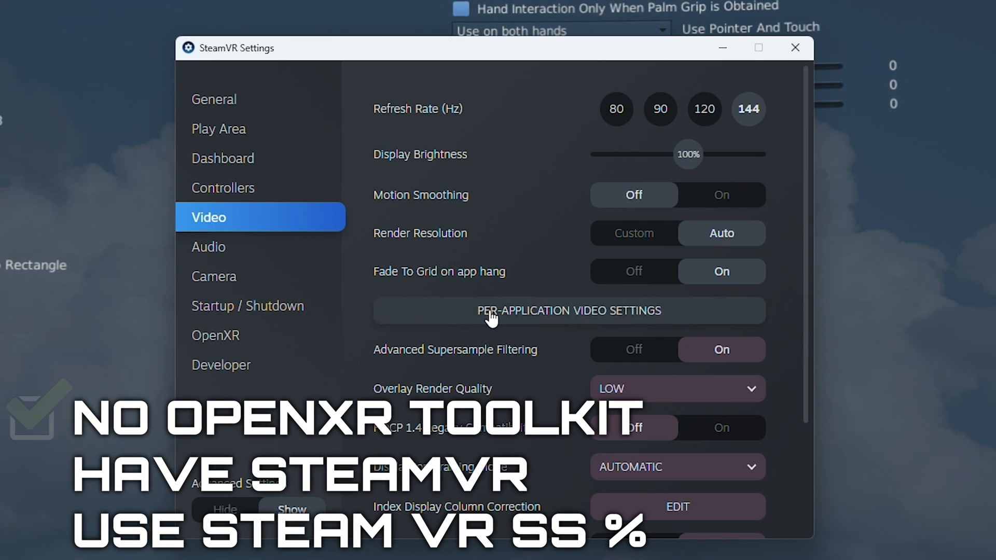
Step: Show SteamVR's per-application video settings for DCS World
{"action": "left_click", "coordinate": [567, 310]}
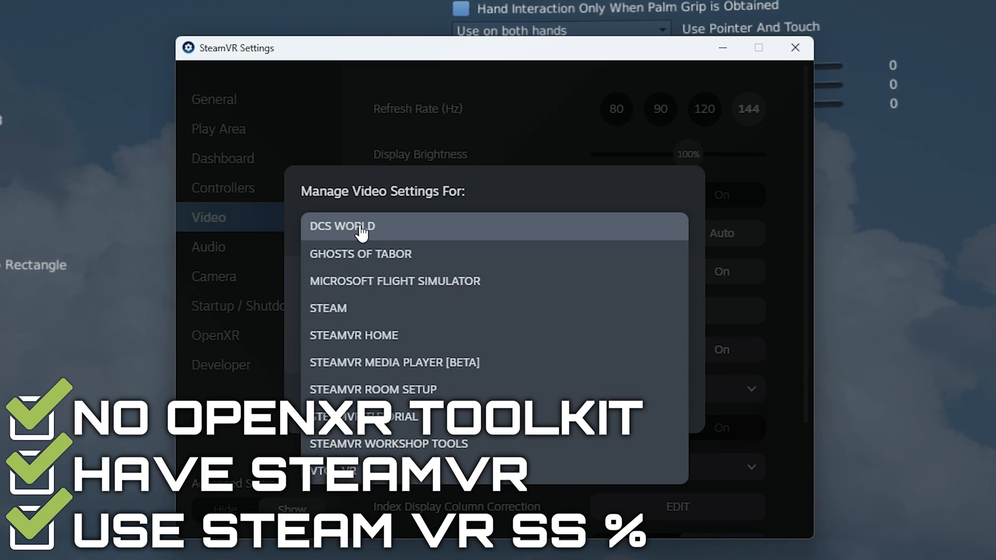
{"action": "left_click", "coordinate": [342, 226]}
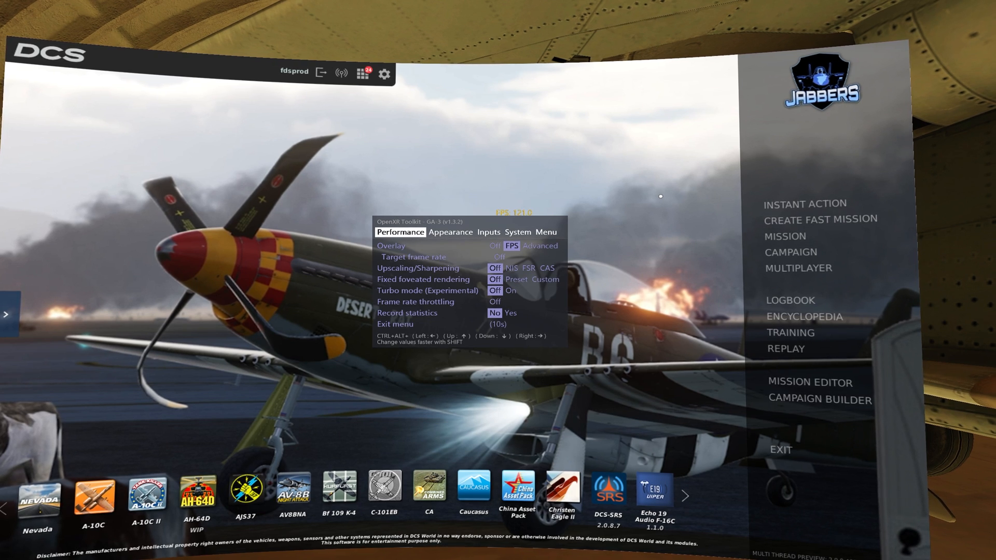
Step: Move through the OpenXR Toolkit Inputs and System tabs to the resolution override settings
{"action": "left_click", "coordinate": [473, 252]}
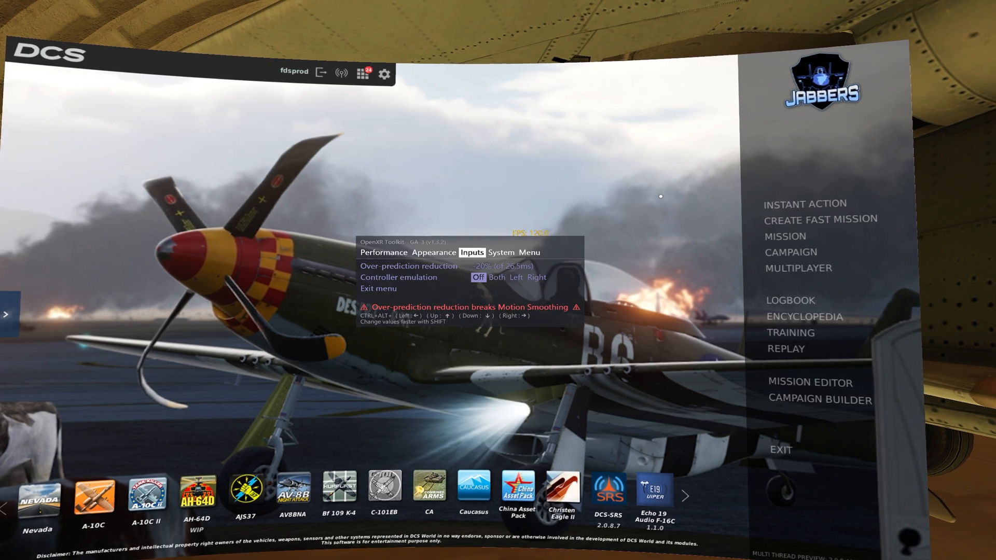
{"action": "left_click", "coordinate": [516, 187]}
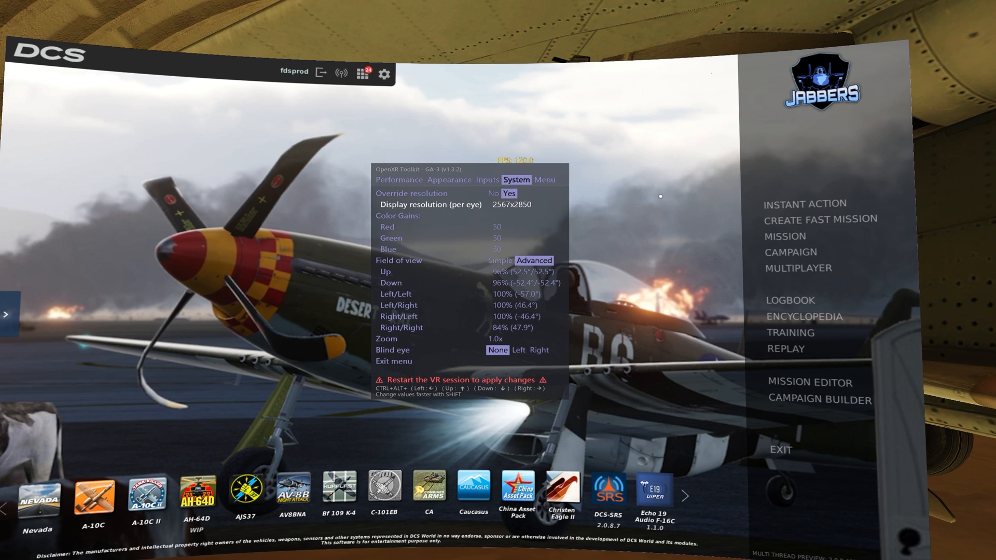
{"action": "left_click", "coordinate": [395, 361]}
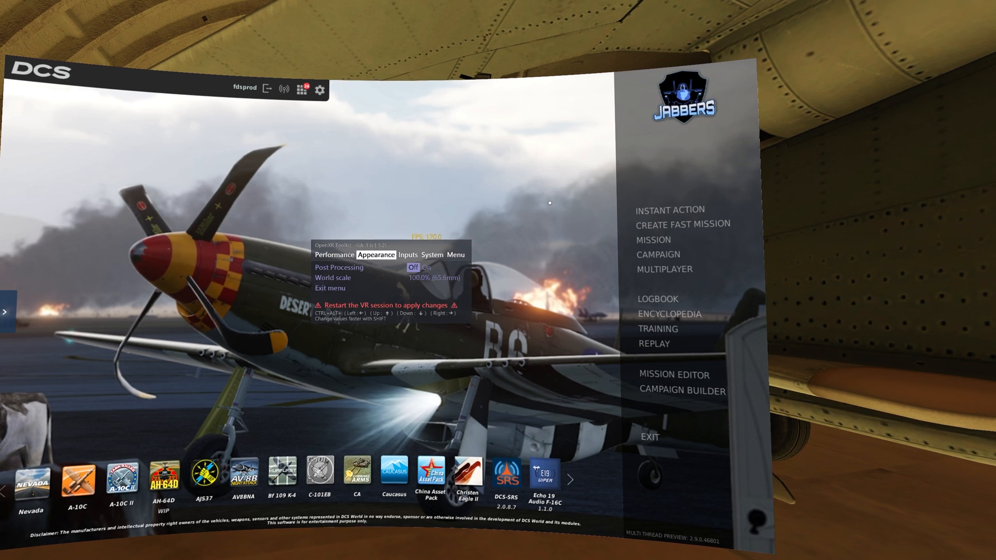
Step: Lower the OpenXR Toolkit Right/Right field of view from 100% to 96%
{"action": "left_click", "coordinate": [428, 256]}
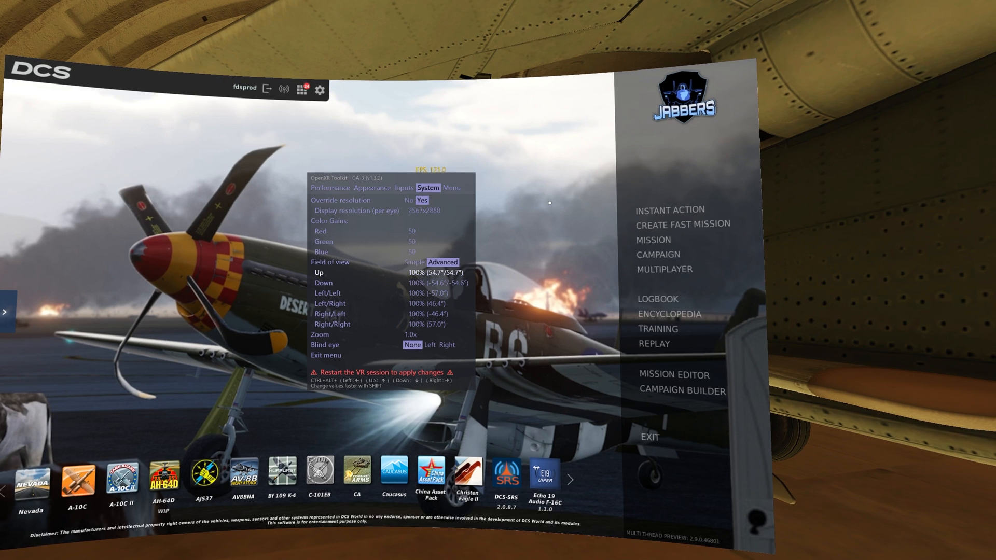
{"action": "left_click", "coordinate": [325, 355]}
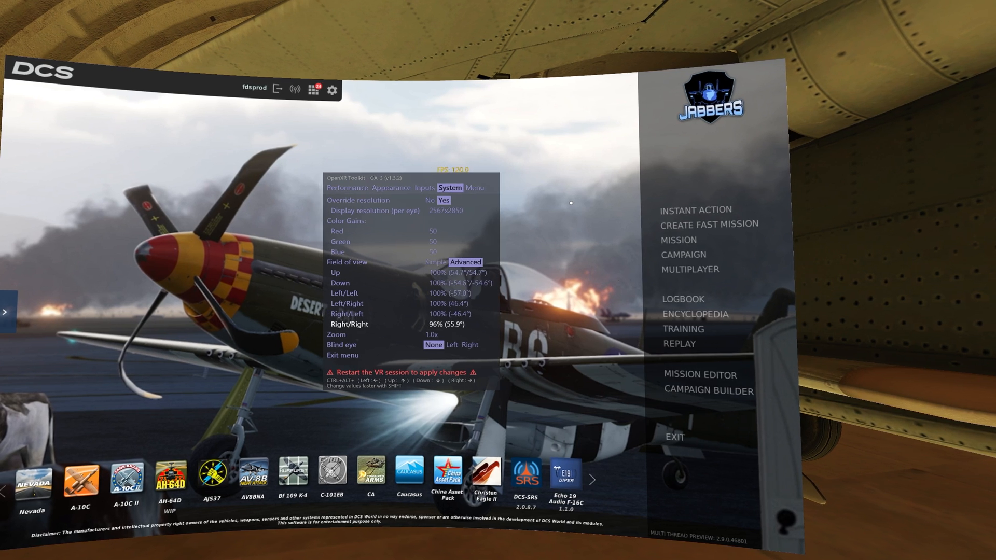
{"action": "key", "text": "left"}
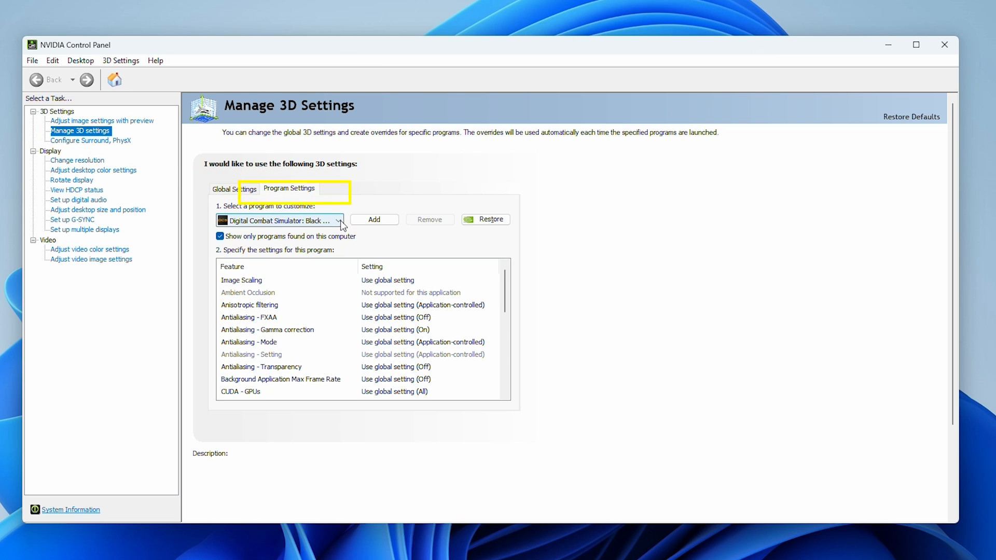
Step: Select dcs.exe in Program Settings and set Low Latency Mode to Ultra
{"action": "left_click", "coordinate": [341, 220]}
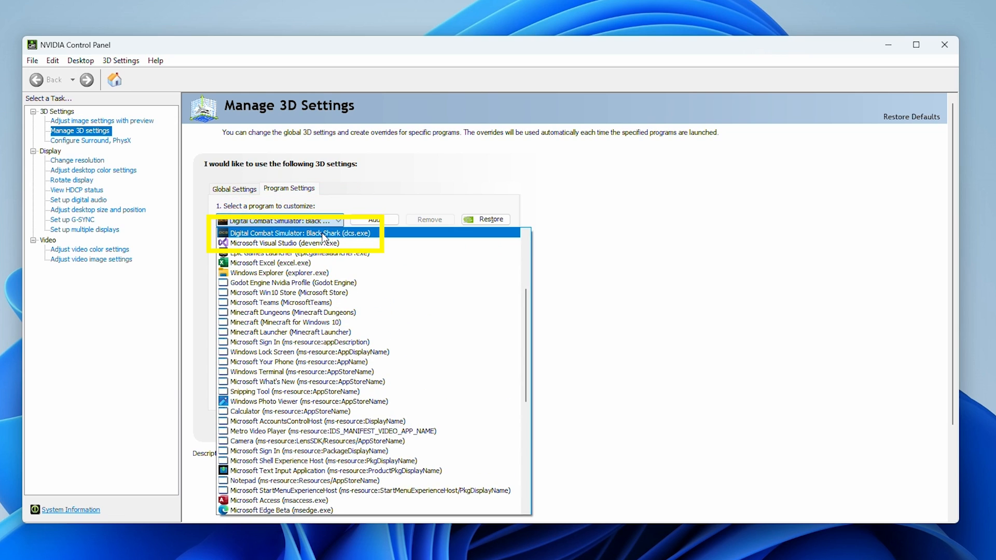
{"action": "left_click", "coordinate": [296, 233]}
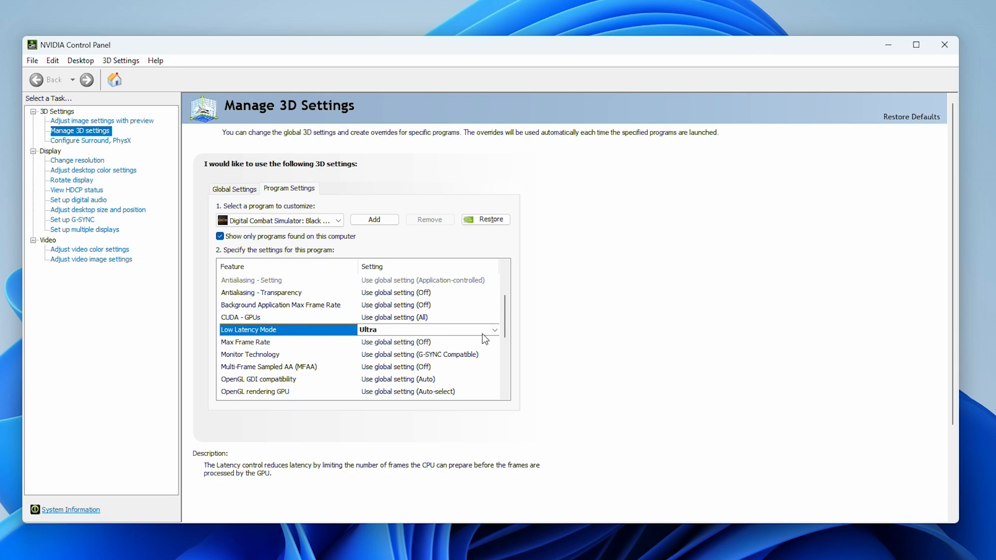
{"action": "left_click", "coordinate": [494, 329]}
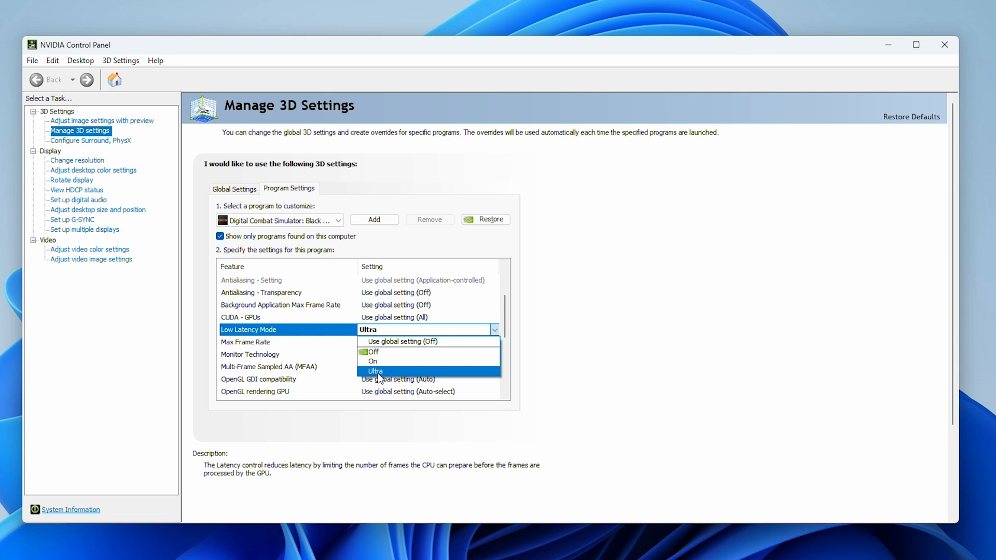
{"action": "left_click", "coordinate": [375, 372]}
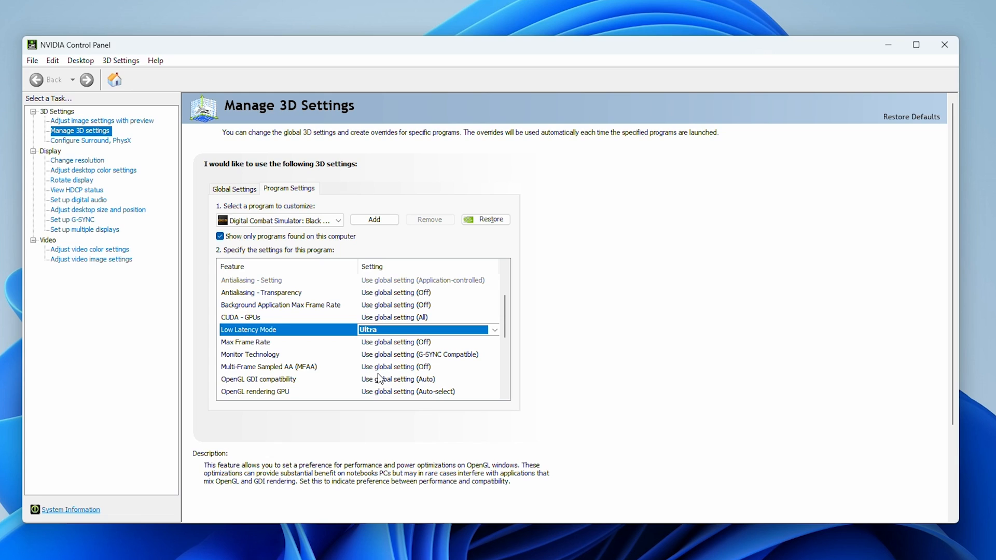
Step: Set Power management mode to Prefer maximum performance
{"action": "scroll", "scroll_direction": "down", "scroll_amount": 3}
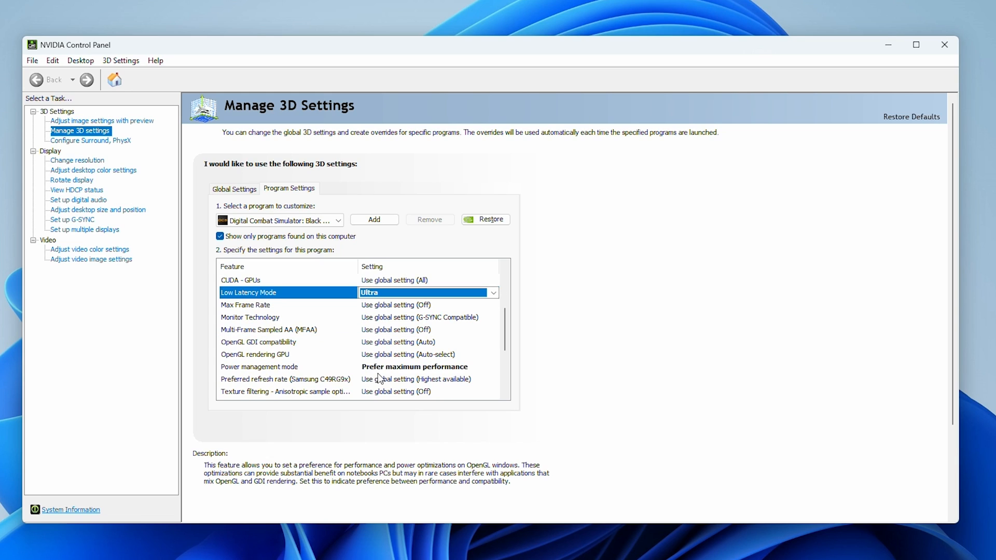
{"action": "left_click", "coordinate": [287, 367]}
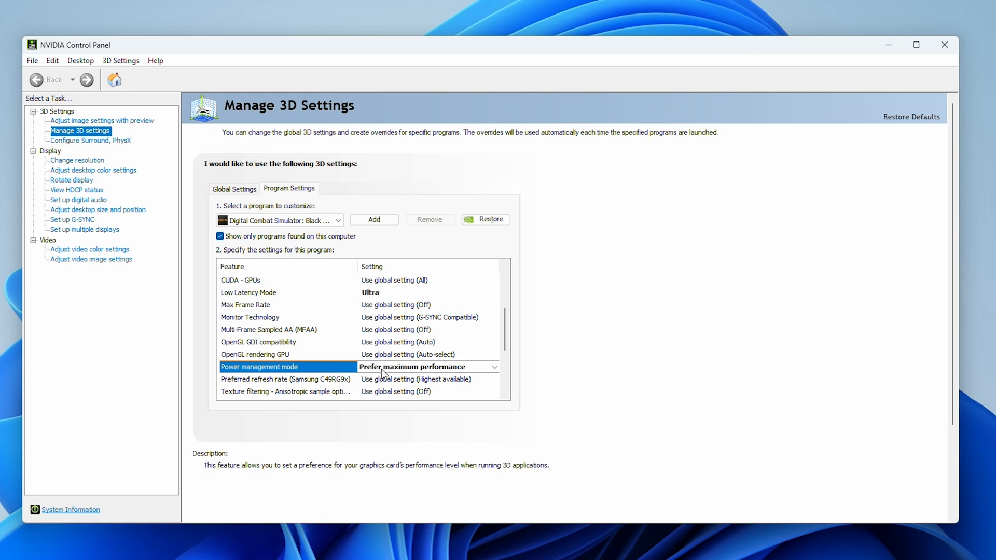
{"action": "left_click", "coordinate": [494, 366]}
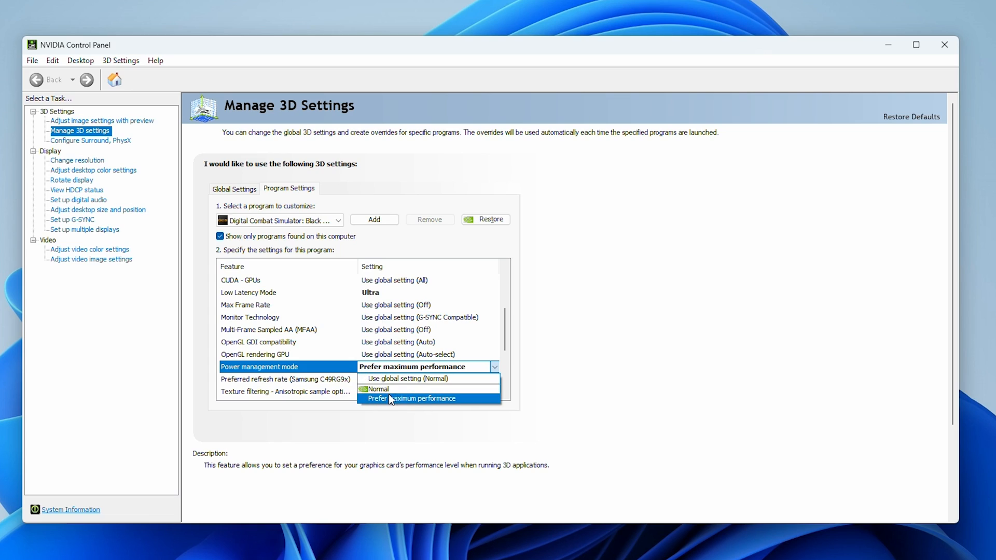
{"action": "left_click", "coordinate": [411, 398]}
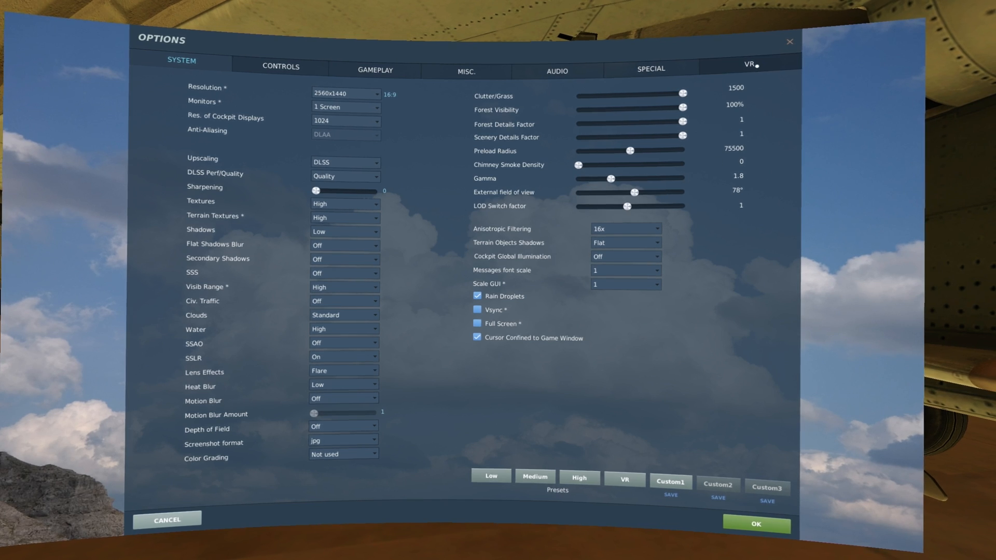
Step: Show the DCS system graphics options with DLSS Quality, low shadows and 16x anisotropic filtering
{"action": "left_click", "coordinate": [749, 65]}
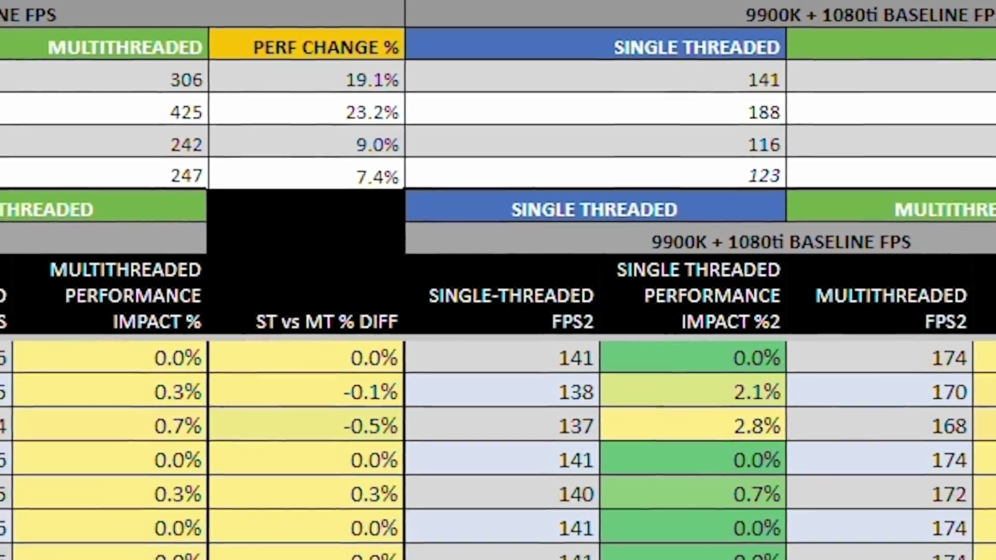
{"action": "scroll", "scroll_direction": "down", "scroll_amount": 3}
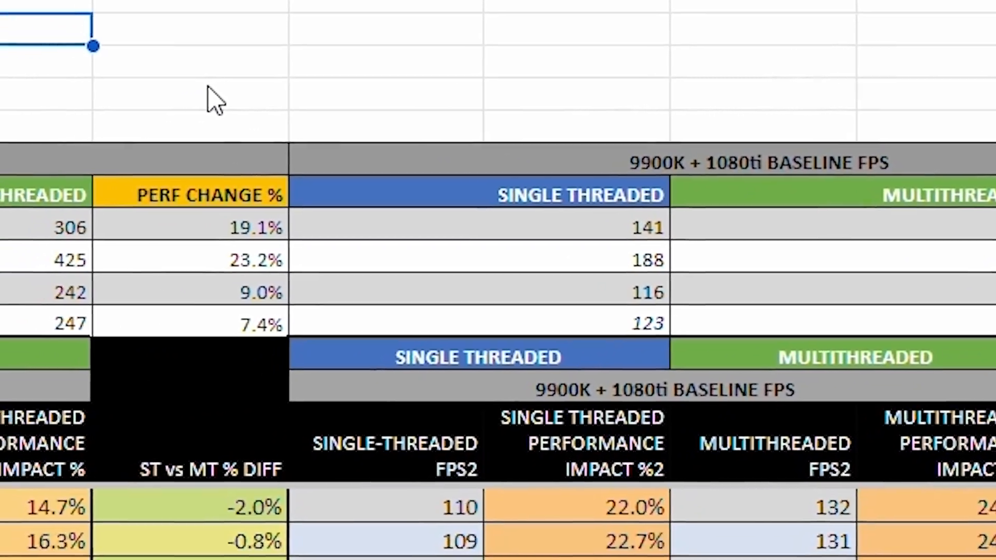
{"action": "scroll", "scroll_direction": "down", "scroll_amount": 3}
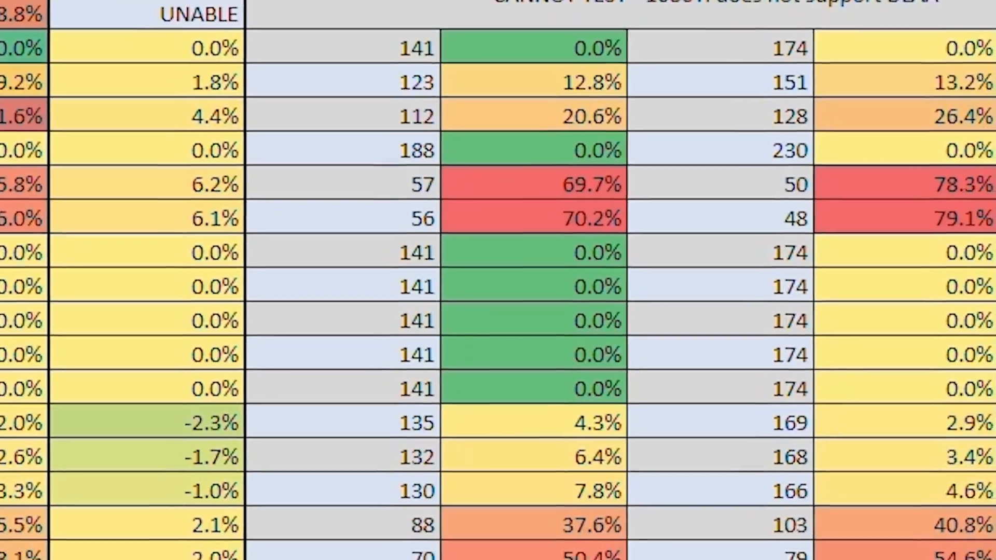
{"action": "scroll", "scroll_direction": "down", "scroll_amount": 3}
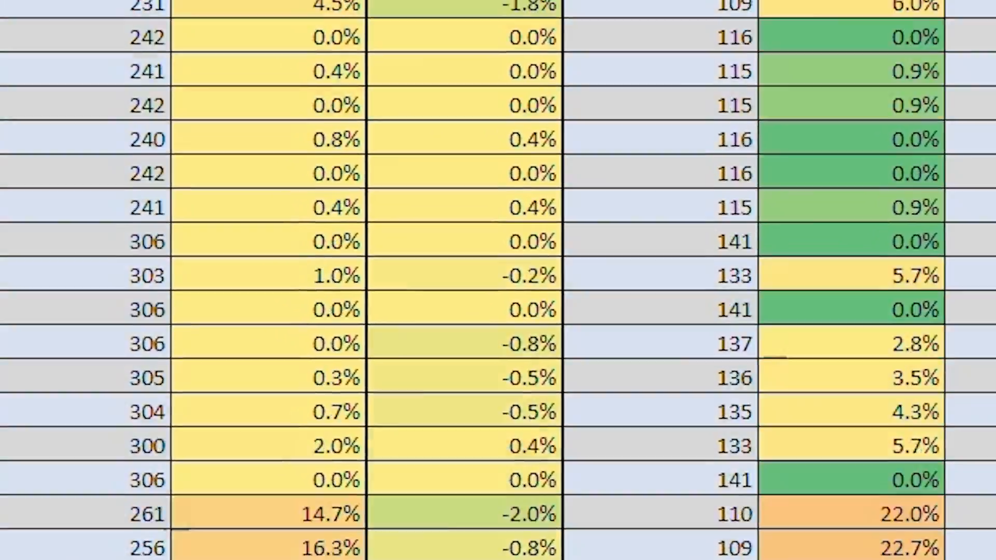